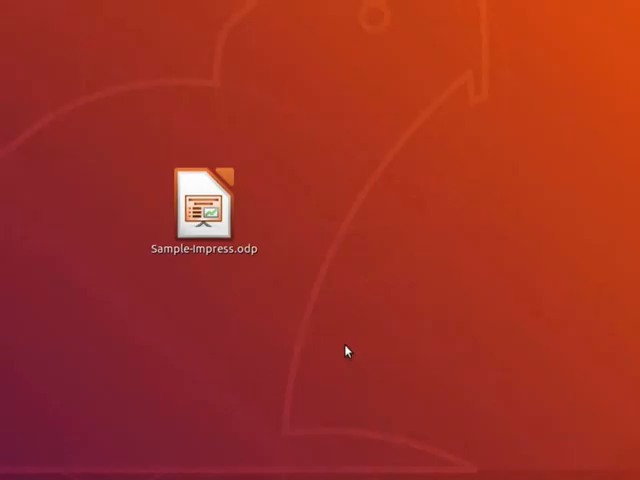
# Step: Open Sample-Impress.odp from the desktop in LibreOffice Impress
pyautogui.doubleClick(201, 200)
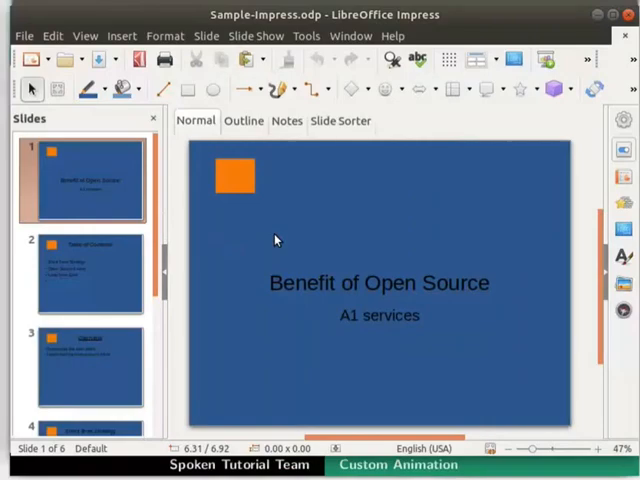
pyautogui.moveTo(253, 215)
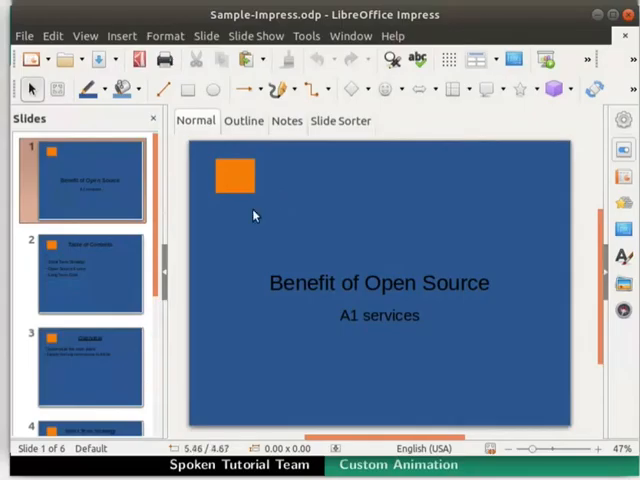
# Step: Show slide 6 'Potential Alternatives' and close the slide thumbnails pane
pyautogui.scroll(-3)
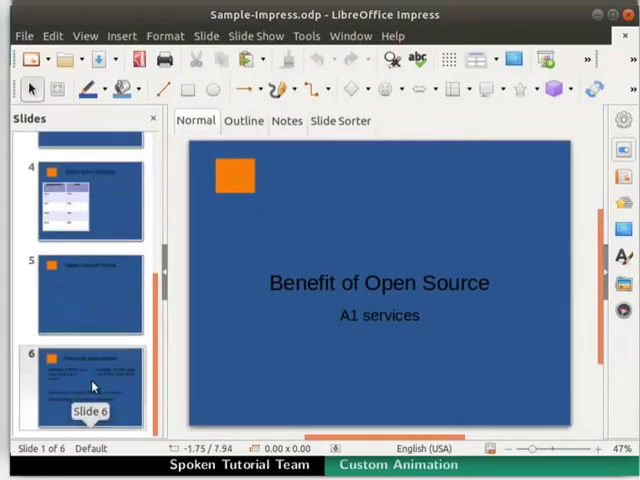
pyautogui.click(90, 388)
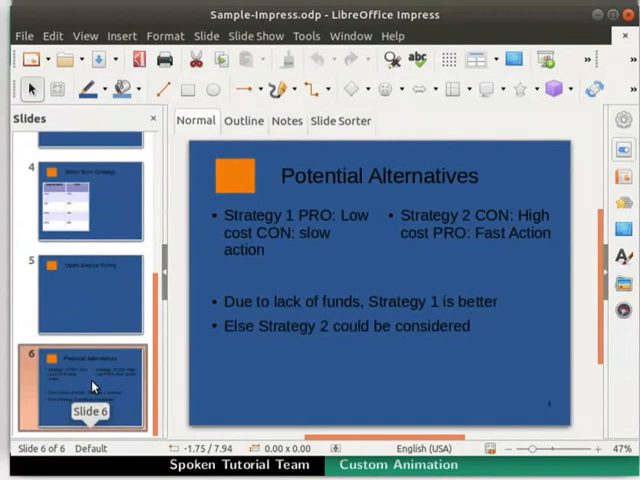
pyautogui.moveTo(280, 402)
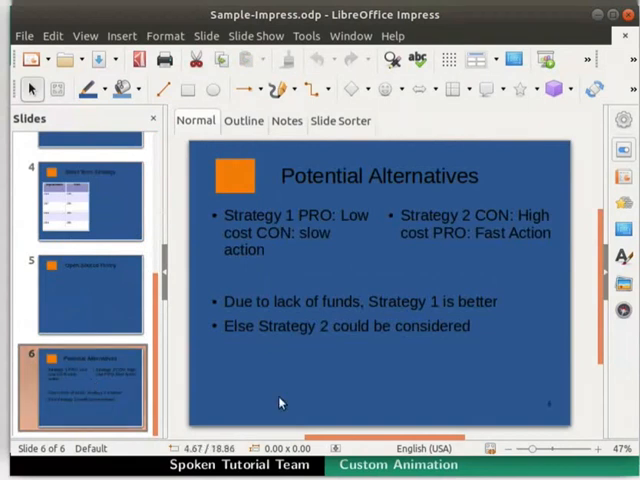
pyautogui.moveTo(387, 397)
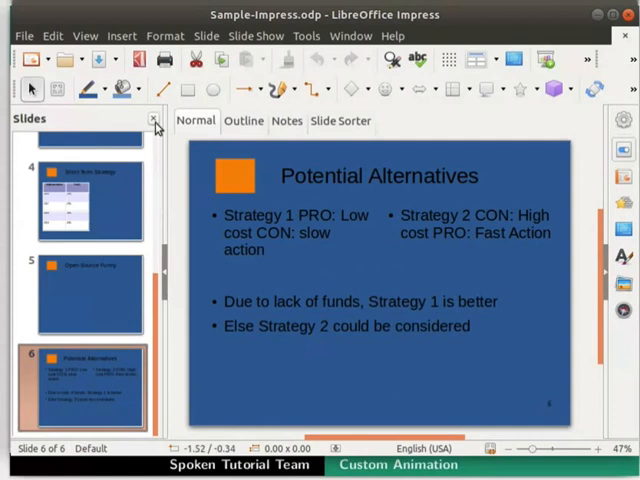
pyautogui.click(153, 120)
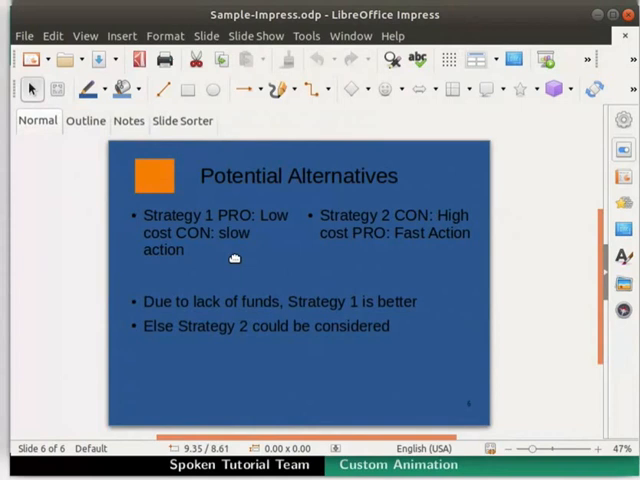
# Step: Select the Strategy 1 text box and show the Animation sidebar deck
pyautogui.click(230, 233)
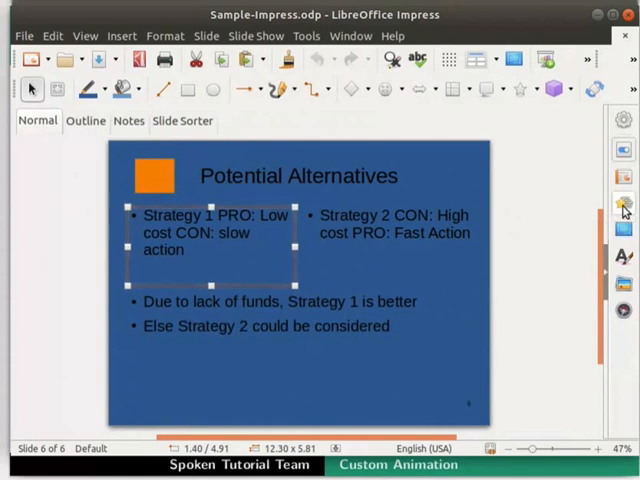
pyautogui.click(623, 204)
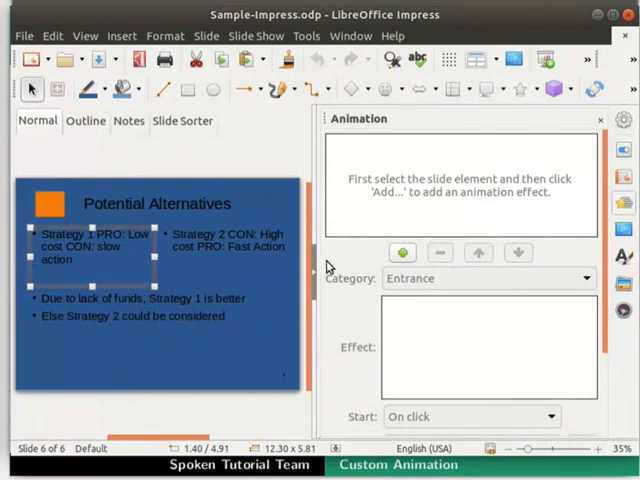
pyautogui.moveTo(320, 270)
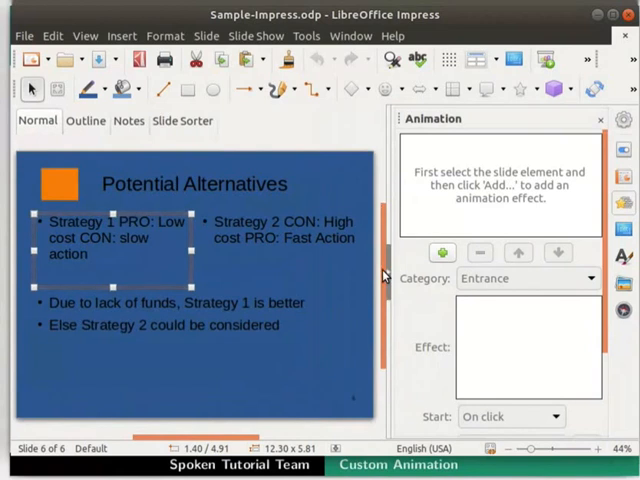
pyautogui.moveTo(451, 221)
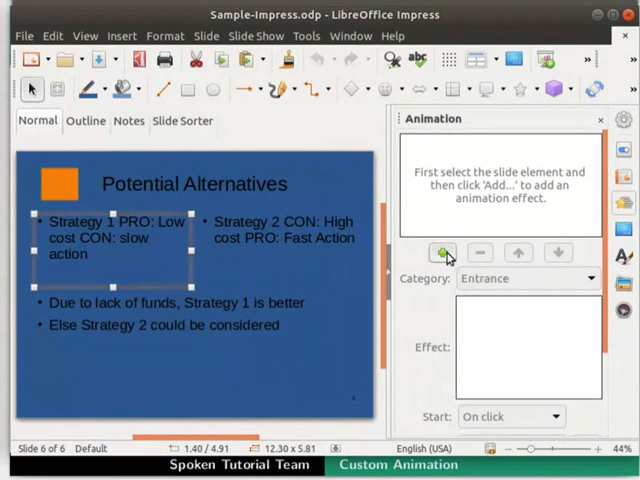
# Step: Give the Strategy 1 text box a Diagonal Squares entrance effect
pyautogui.click(442, 252)
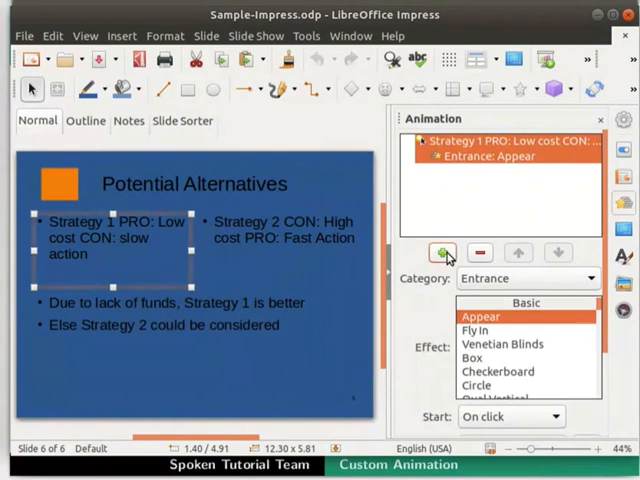
pyautogui.moveTo(438, 279)
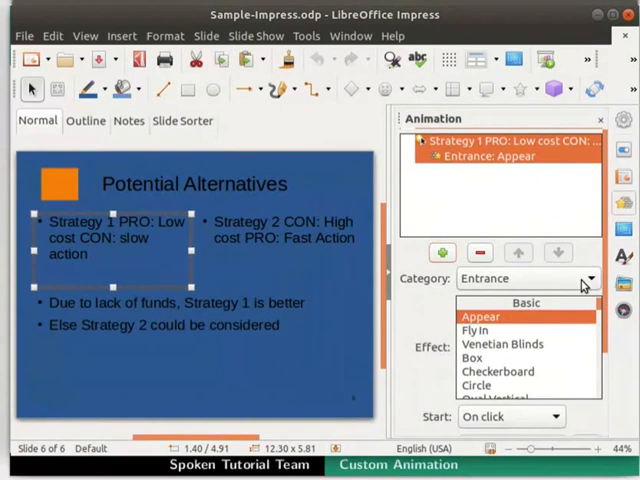
pyautogui.moveTo(478, 290)
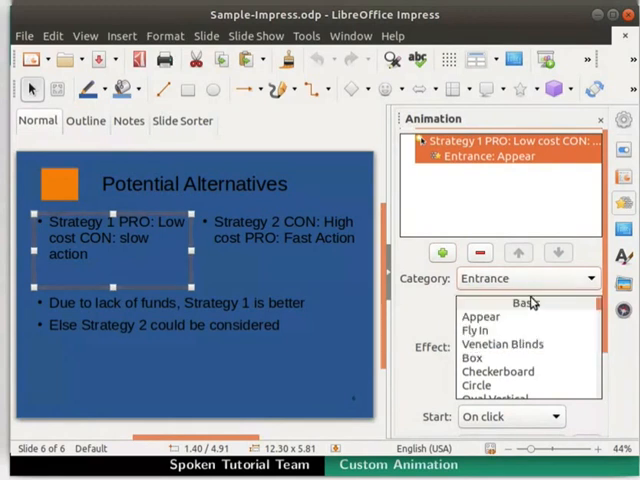
pyautogui.moveTo(447, 350)
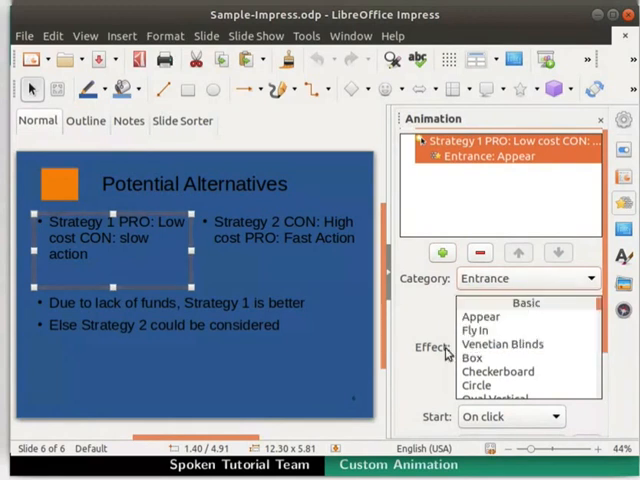
pyautogui.moveTo(495, 345)
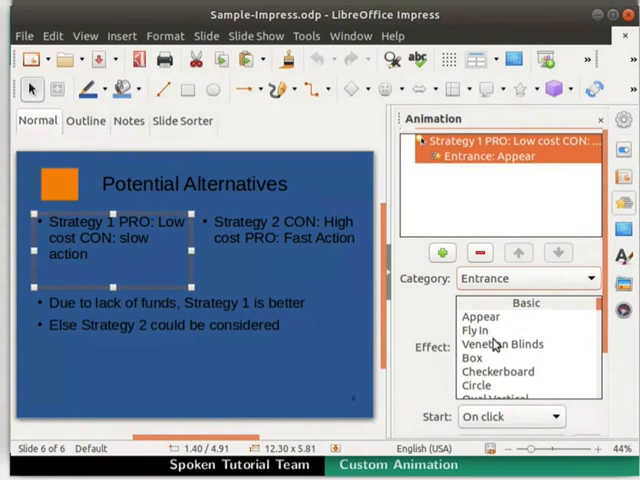
pyautogui.scroll(-3)
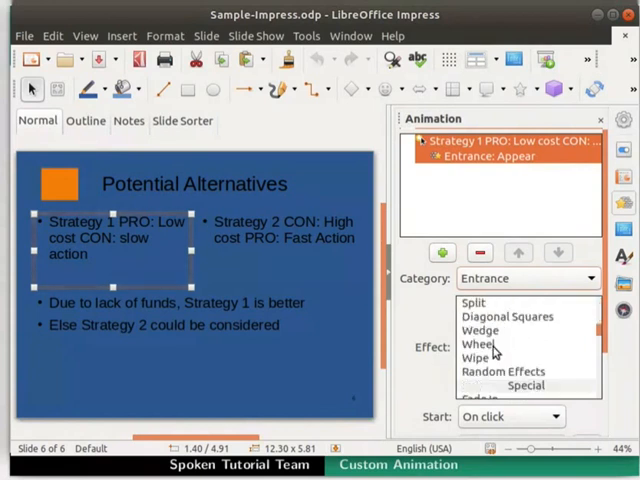
pyautogui.click(508, 316)
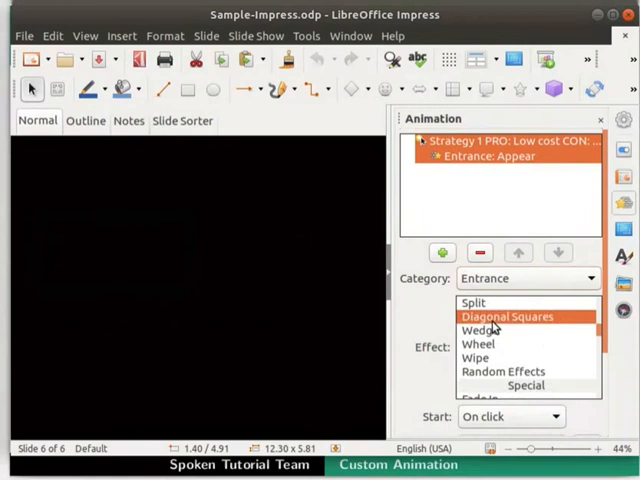
pyautogui.click(508, 316)
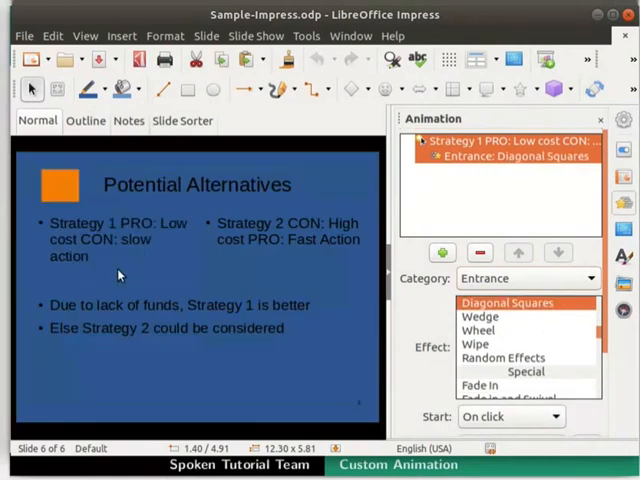
pyautogui.click(112, 238)
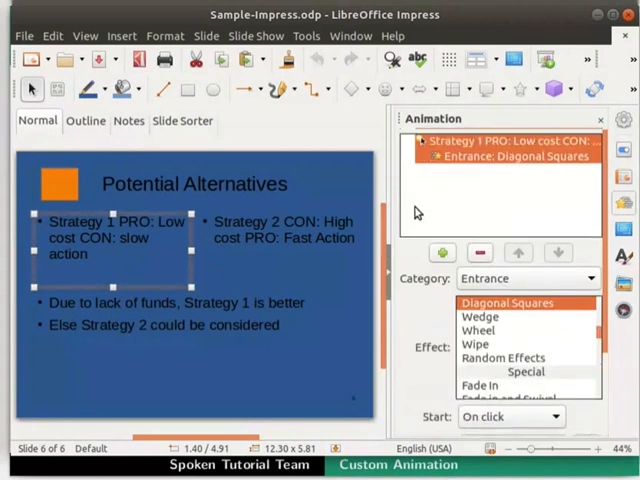
pyautogui.moveTo(480, 155)
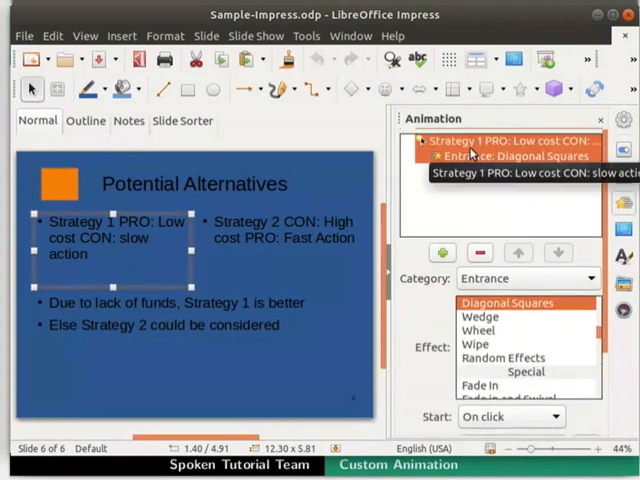
pyautogui.moveTo(470, 155)
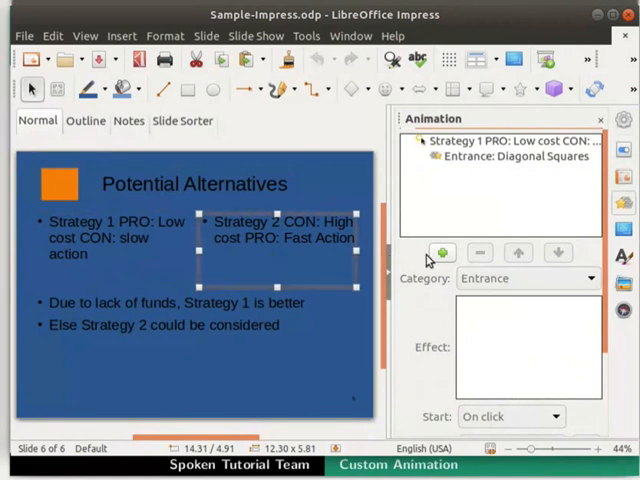
pyautogui.moveTo(440, 252)
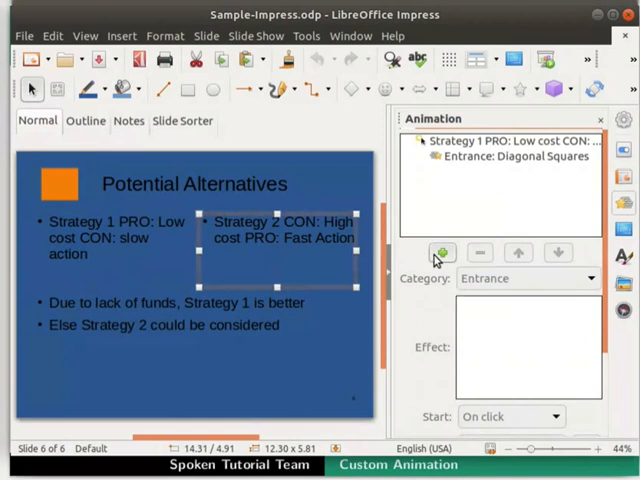
# Step: Add a Wedge entrance effect to the Strategy 2 text box
pyautogui.click(441, 252)
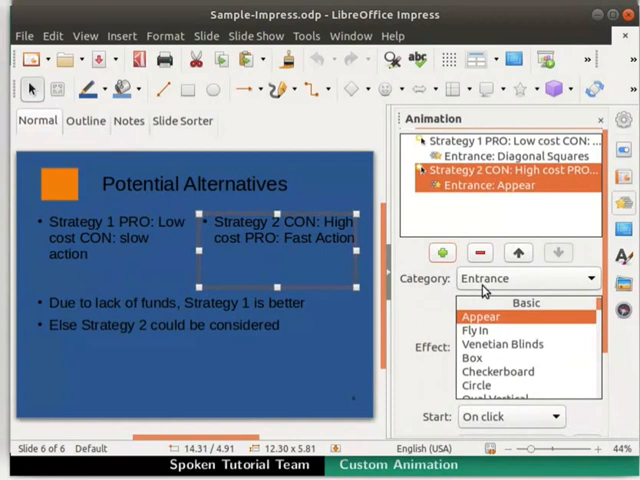
pyautogui.moveTo(469, 358)
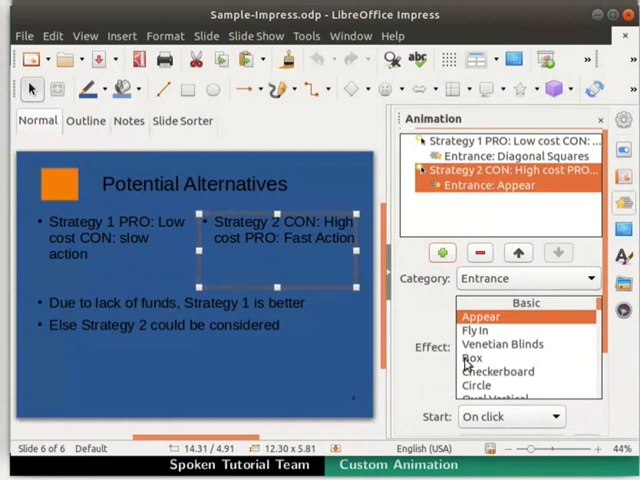
pyautogui.scroll(-3)
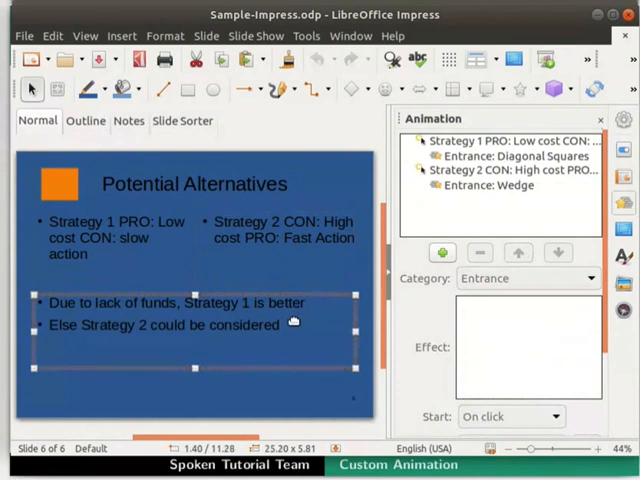
pyautogui.moveTo(377, 300)
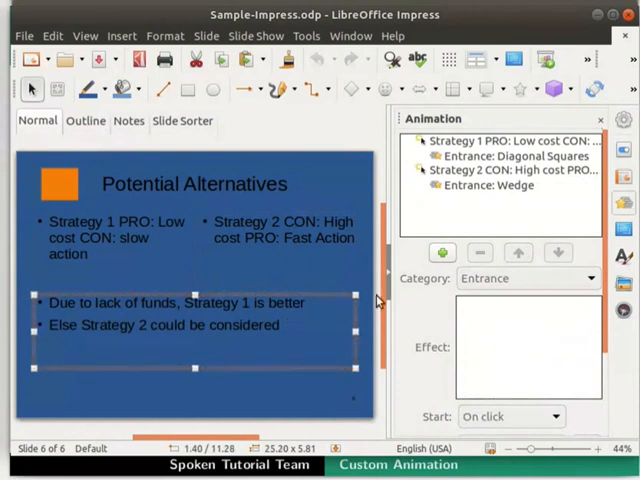
pyautogui.moveTo(441, 252)
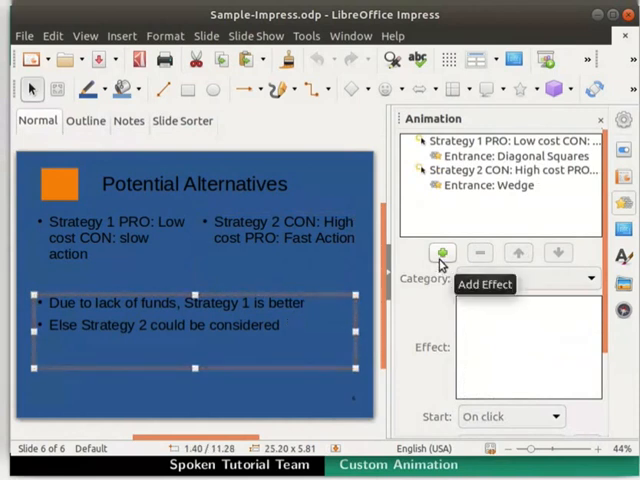
# Step: Add an Appear entrance effect to the bottom 'Due to lack of funds…' text box
pyautogui.click(441, 252)
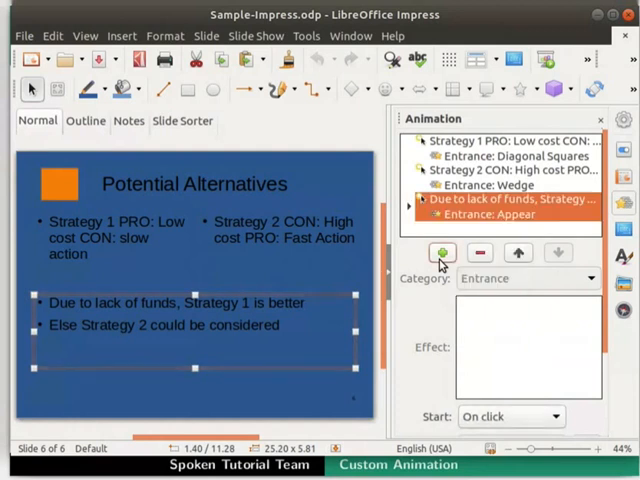
pyautogui.moveTo(441, 252)
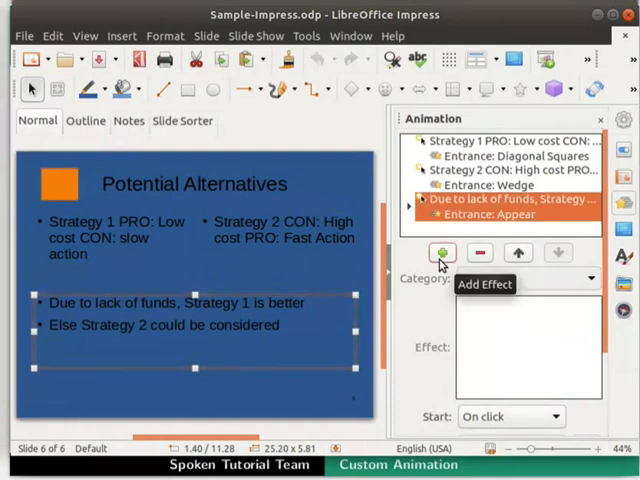
pyautogui.click(442, 252)
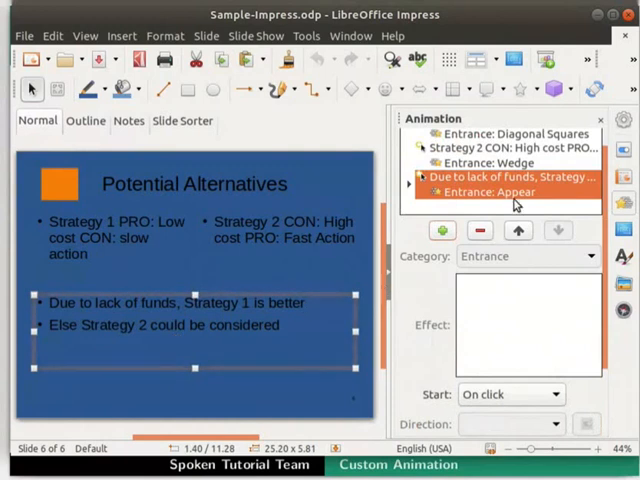
pyautogui.moveTo(515, 190)
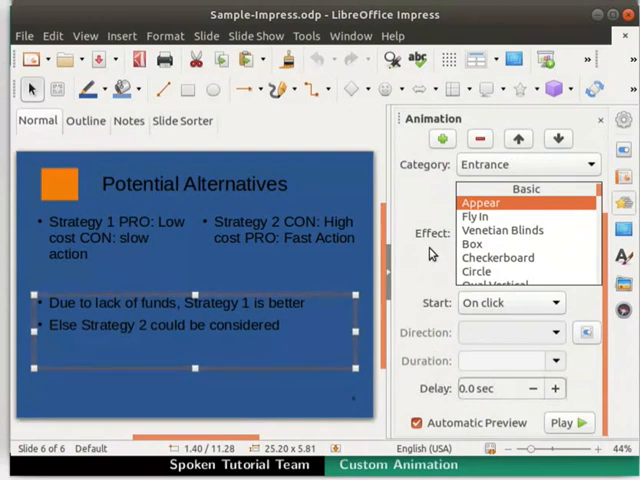
pyautogui.scroll(-3)
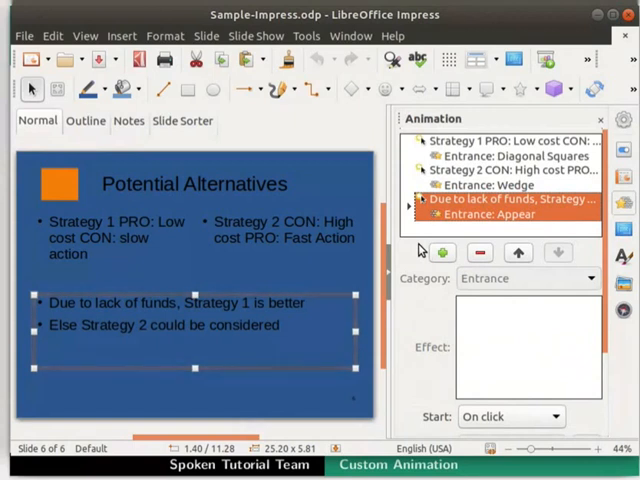
pyautogui.press('Ctrl')
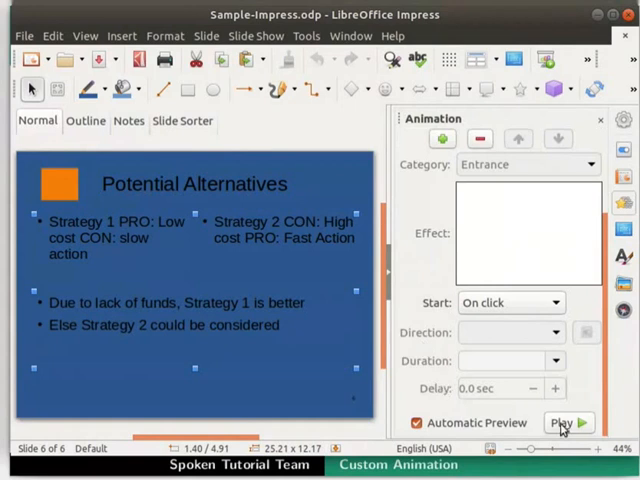
pyautogui.click(565, 423)
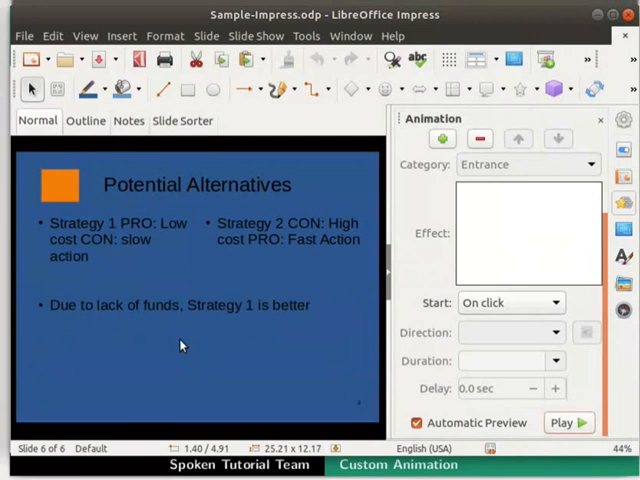
pyautogui.write('Else Strategy 2 could be considered')
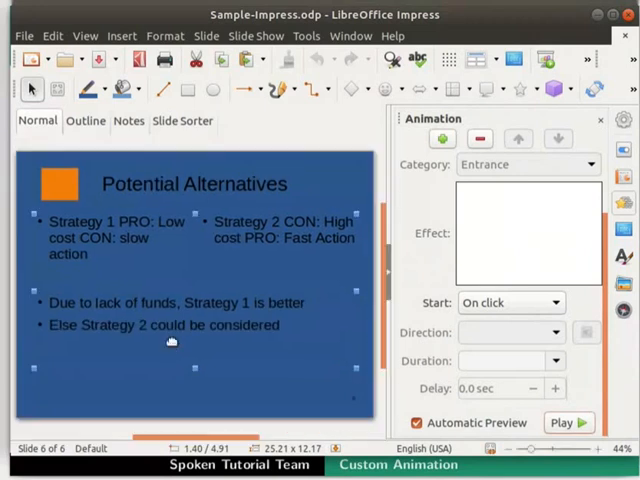
pyautogui.moveTo(231, 338)
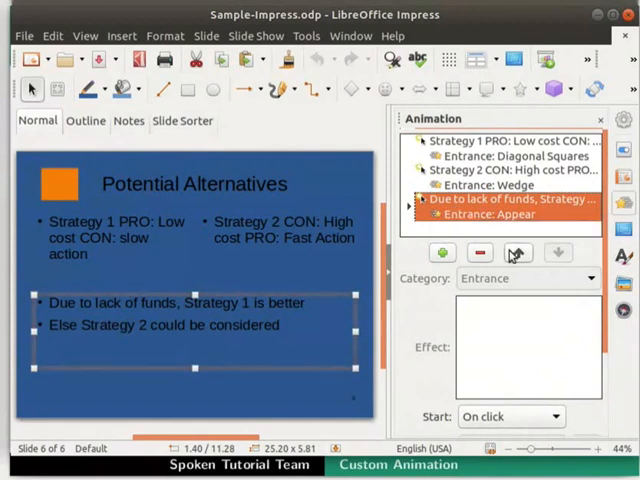
pyautogui.moveTo(515, 252)
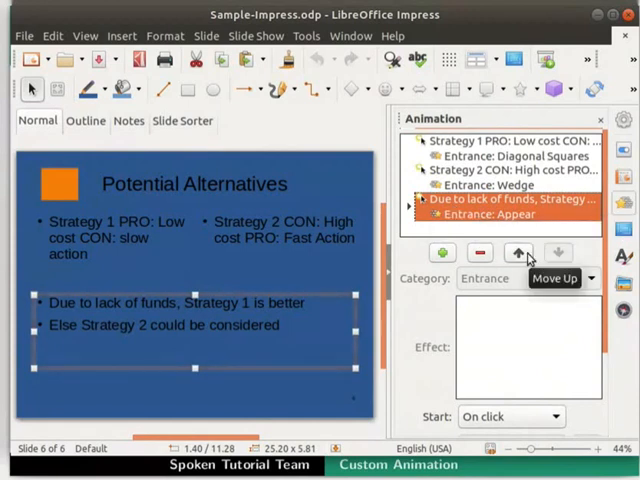
pyautogui.moveTo(558, 252)
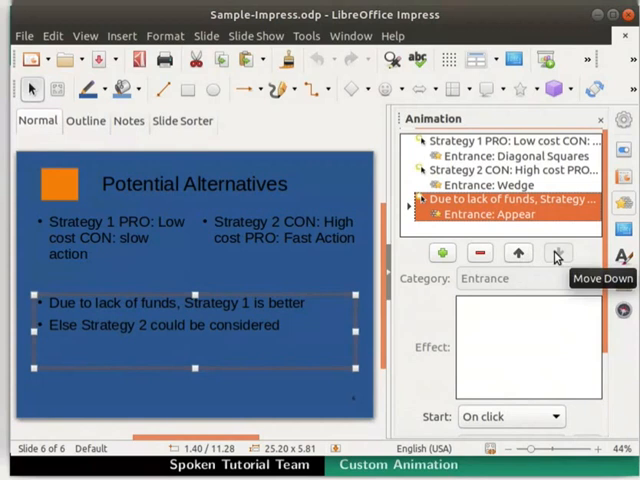
pyautogui.click(518, 252)
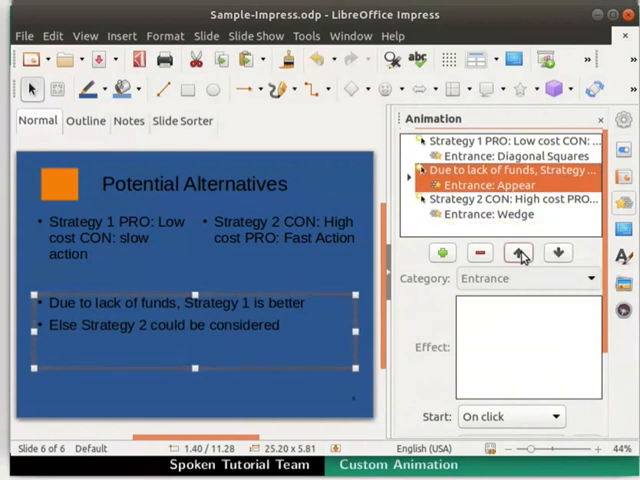
pyautogui.moveTo(558, 252)
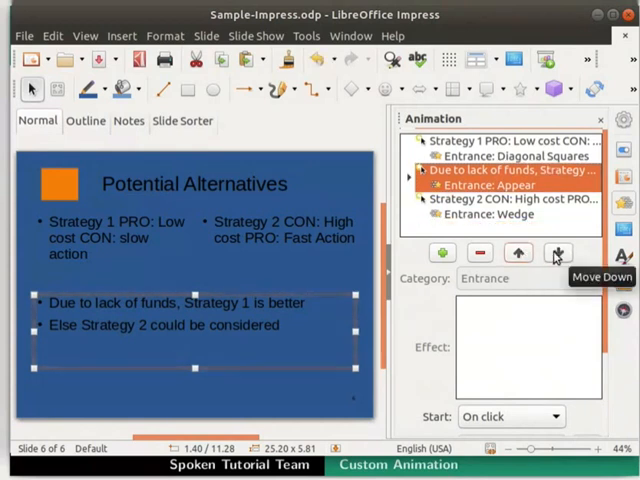
pyautogui.click(557, 252)
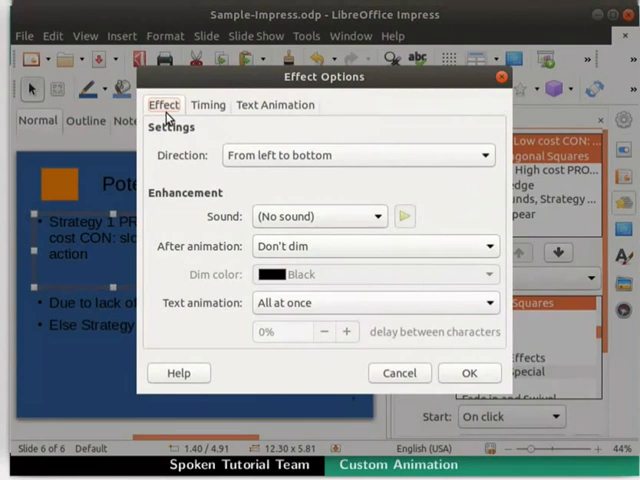
pyautogui.moveTo(182, 135)
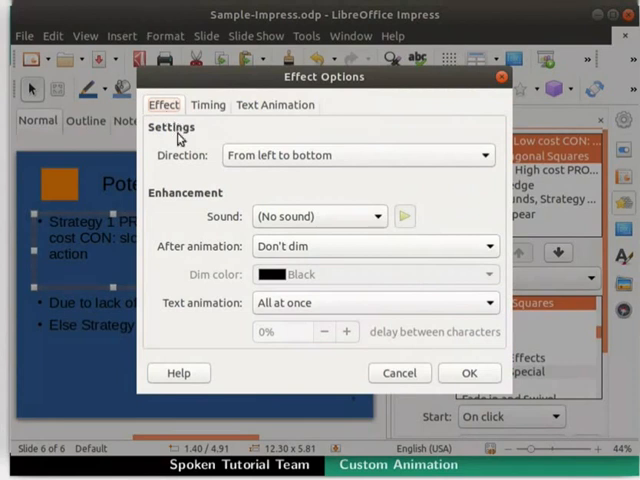
pyautogui.moveTo(338, 155)
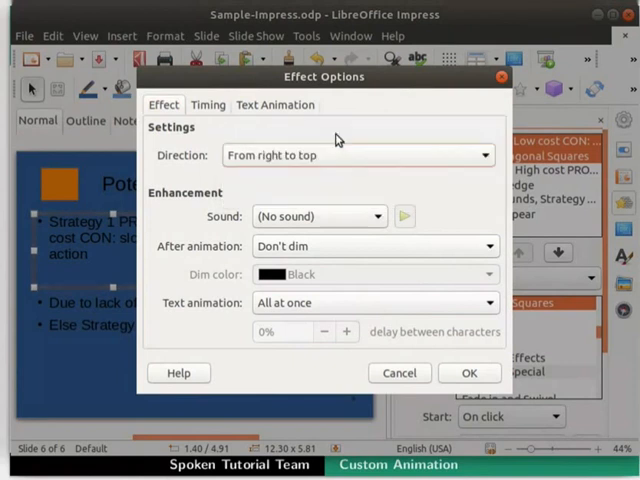
pyautogui.moveTo(313, 178)
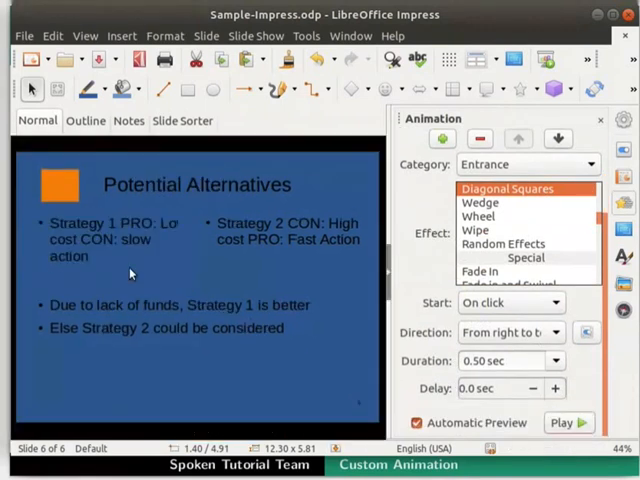
# Step: Make Strategy 1's Diagonal Squares entrance run From right to top
pyautogui.click(115, 240)
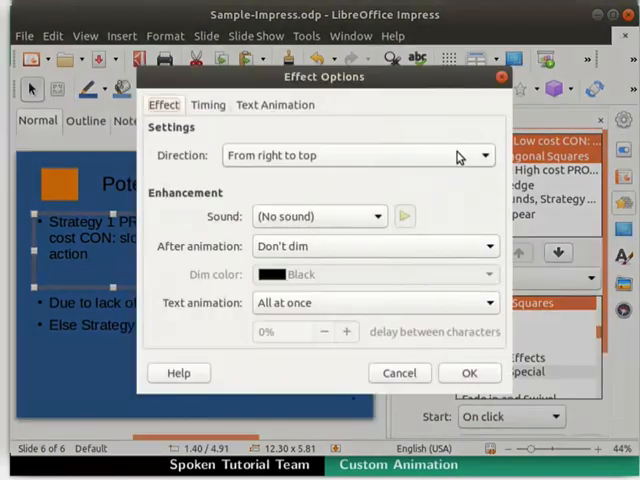
pyautogui.moveTo(324, 90)
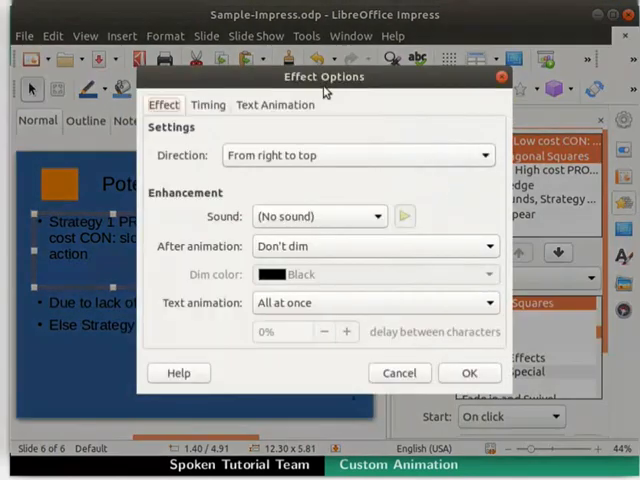
pyautogui.moveTo(208, 105)
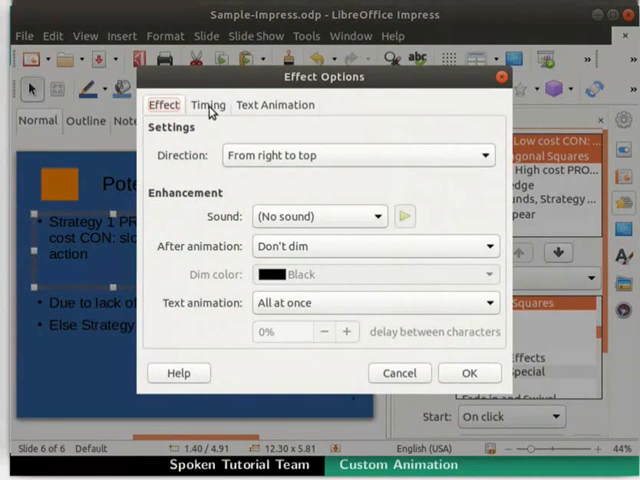
# Step: Delay the Strategy 1 Diagonal Squares entrance by 1.0 sec
pyautogui.click(207, 104)
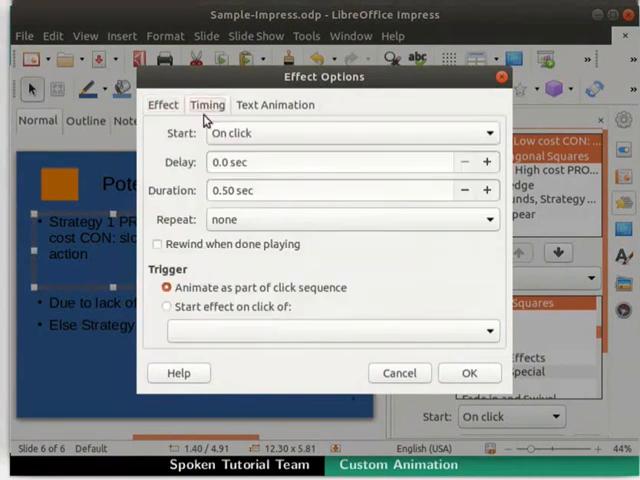
pyautogui.moveTo(204, 172)
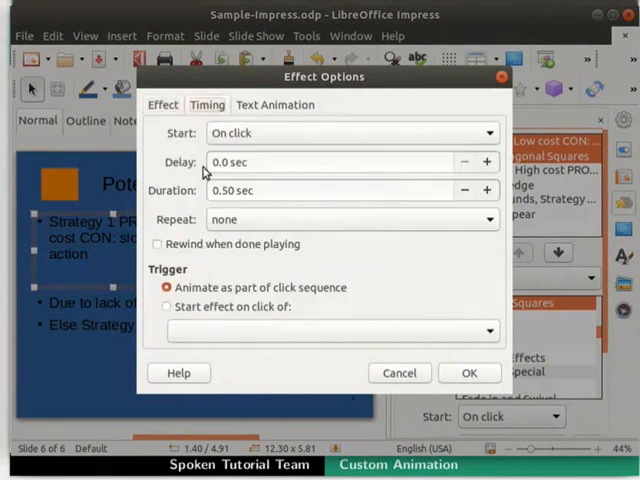
pyautogui.click(485, 161)
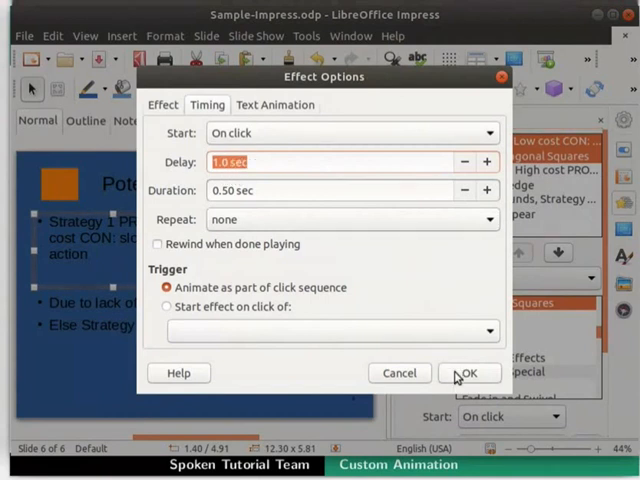
pyautogui.click(469, 372)
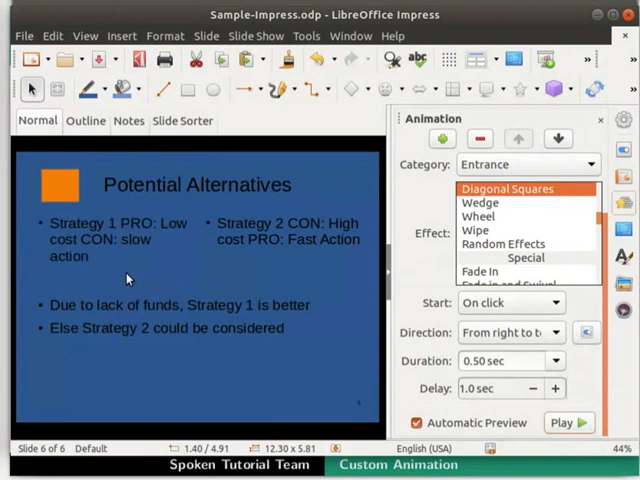
pyautogui.click(110, 238)
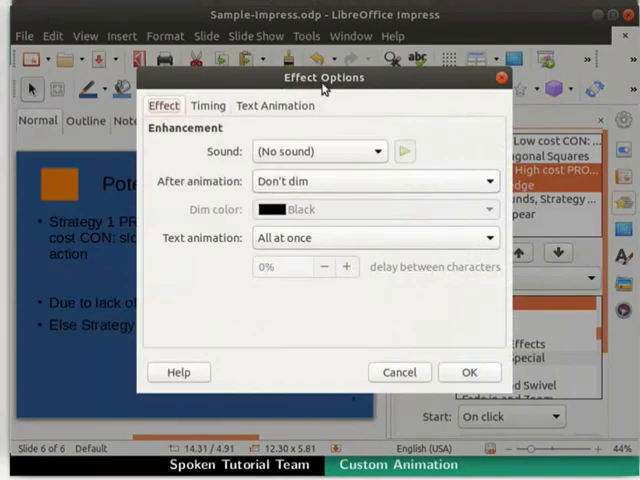
pyautogui.moveTo(302, 112)
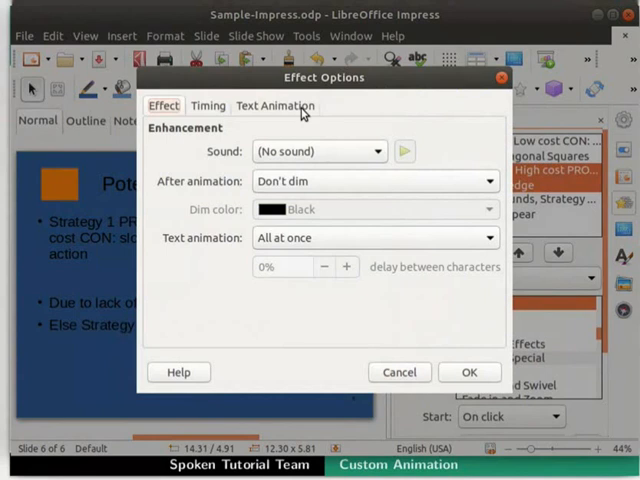
# Step: Group Strategy 2's text by 1st level paragraphs, advancing automatically after 2.0 sec
pyautogui.click(274, 105)
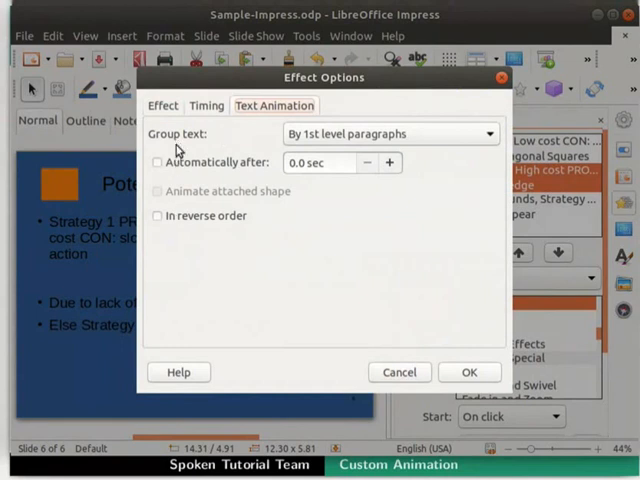
pyautogui.moveTo(270, 147)
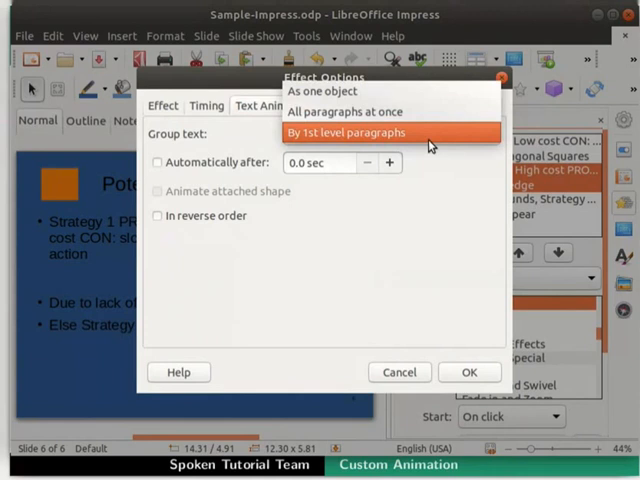
pyautogui.click(346, 132)
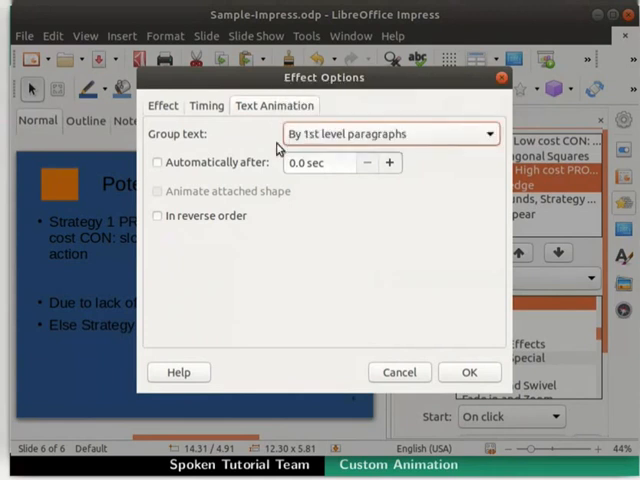
pyautogui.click(157, 162)
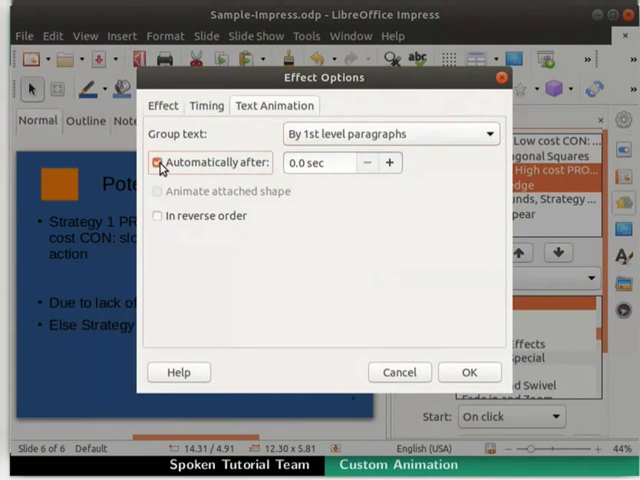
pyautogui.click(157, 162)
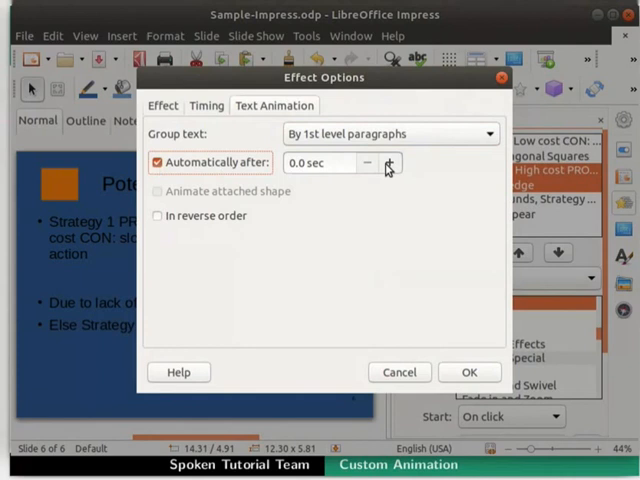
pyautogui.click(390, 162)
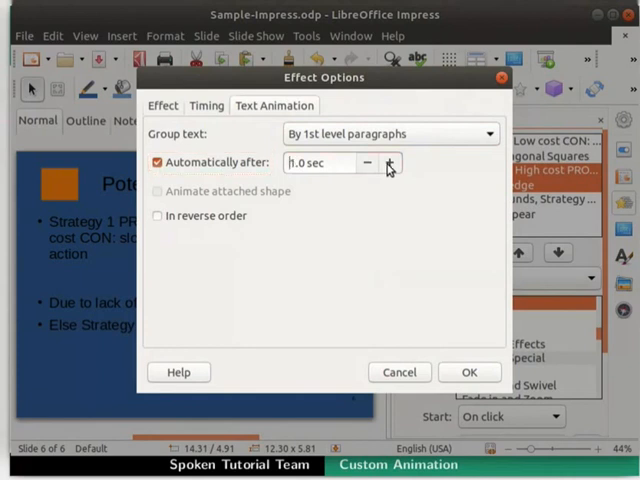
pyautogui.click(389, 164)
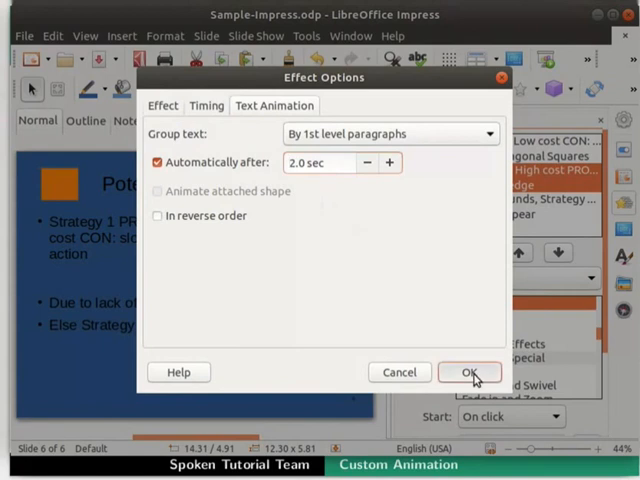
pyautogui.click(469, 372)
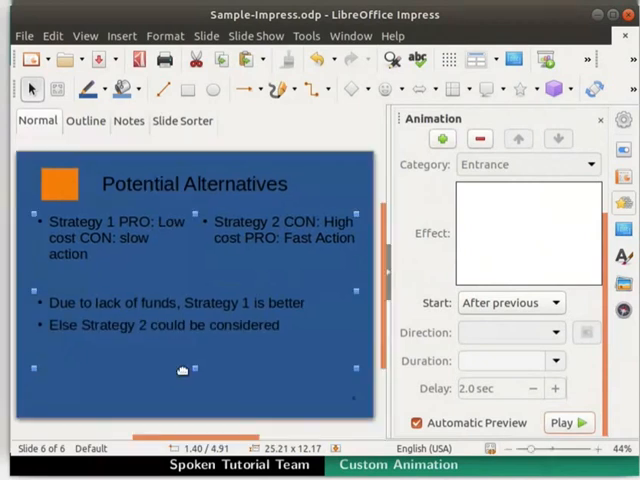
pyautogui.moveTo(588, 162)
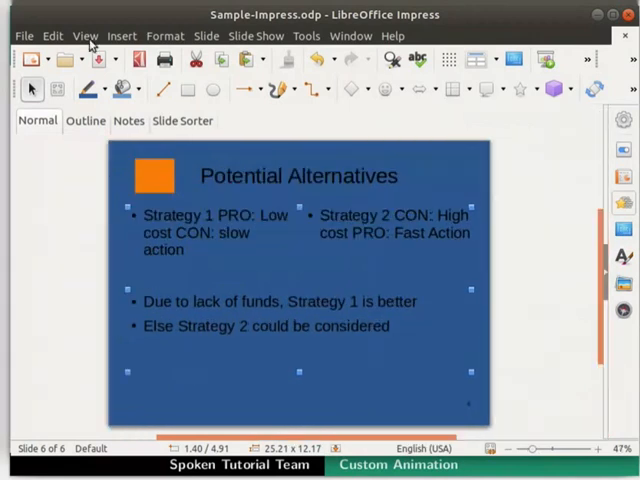
# Step: Restore the Slide Pane, save the presentation, and close LibreOffice Impress
pyautogui.click(85, 36)
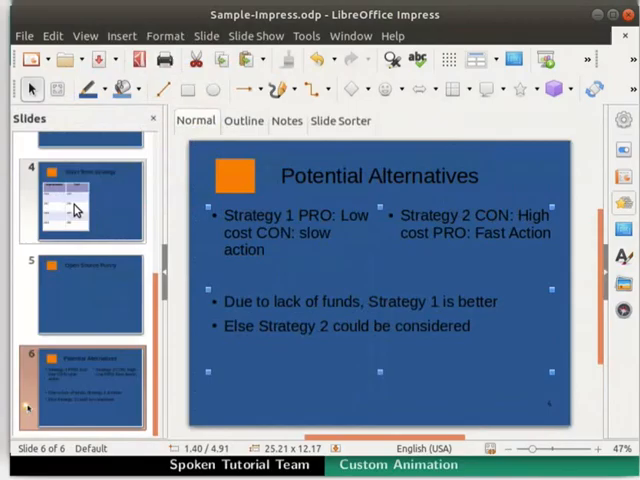
pyautogui.press('Ctrl+S')
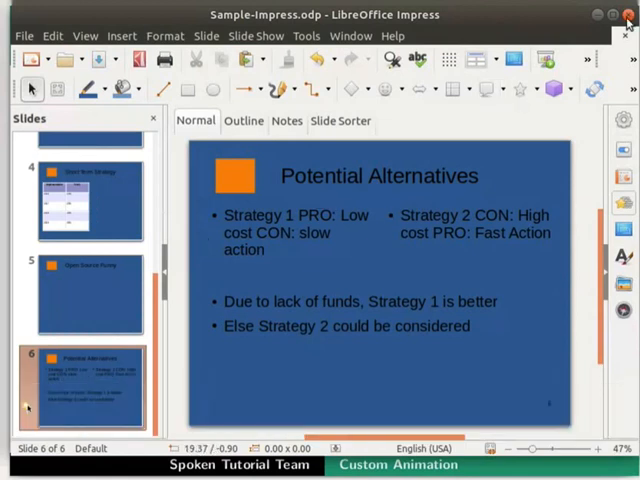
pyautogui.click(625, 14)
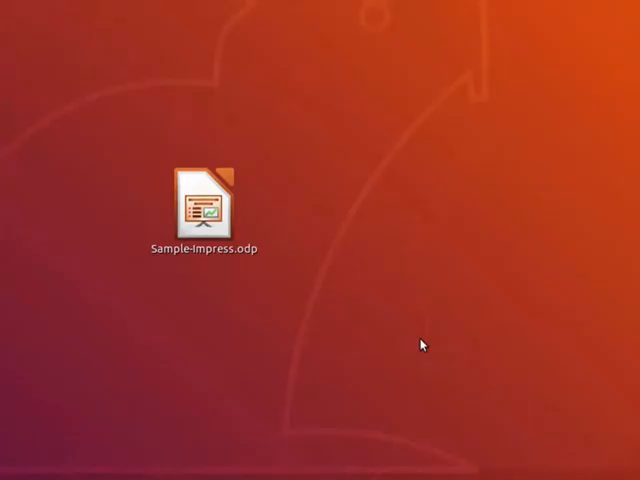